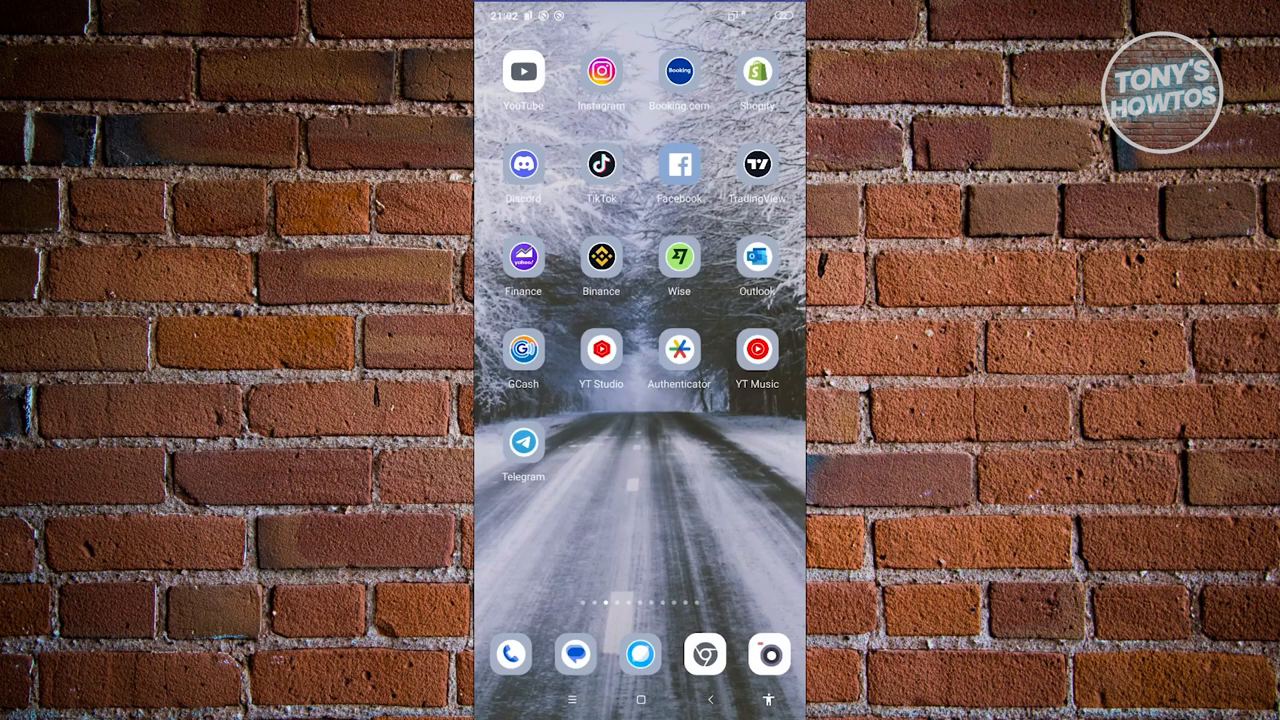
Launch the Binance app from the home screen to reach the Spot wallet.
left_click(601, 258)
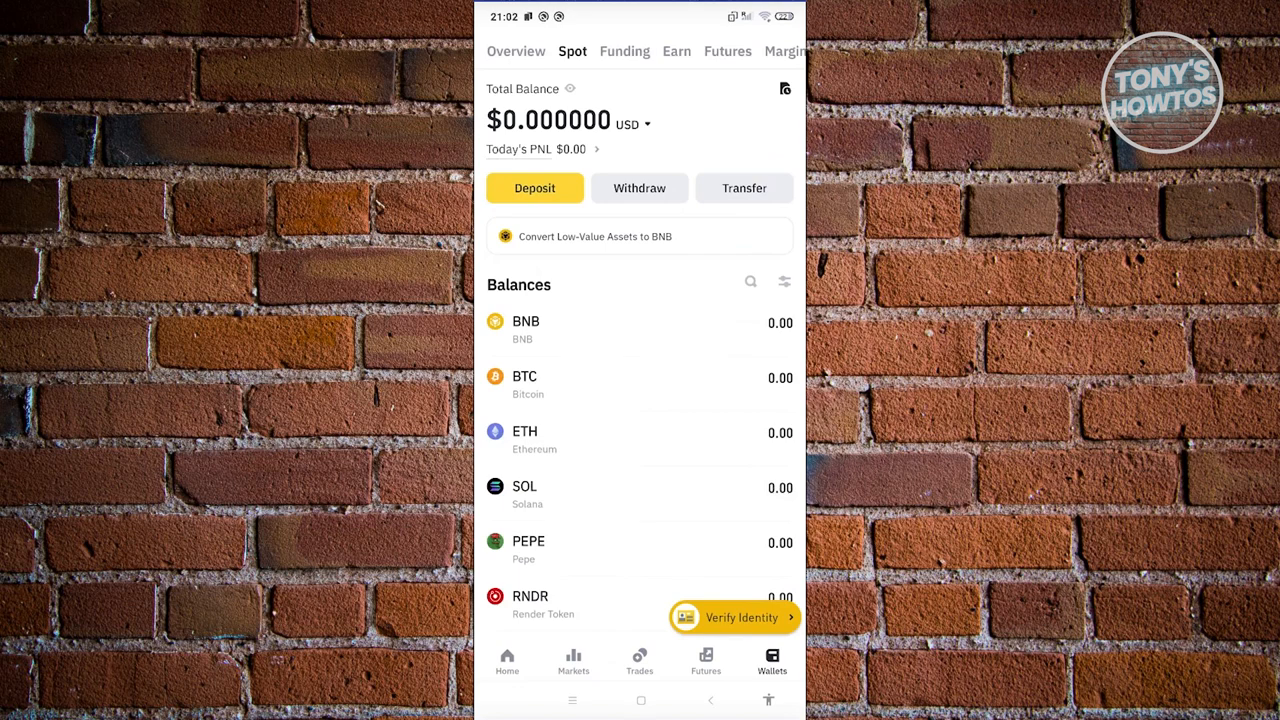
View the wallet Overview, then open the crypto deposit transaction history.
left_click(516, 51)
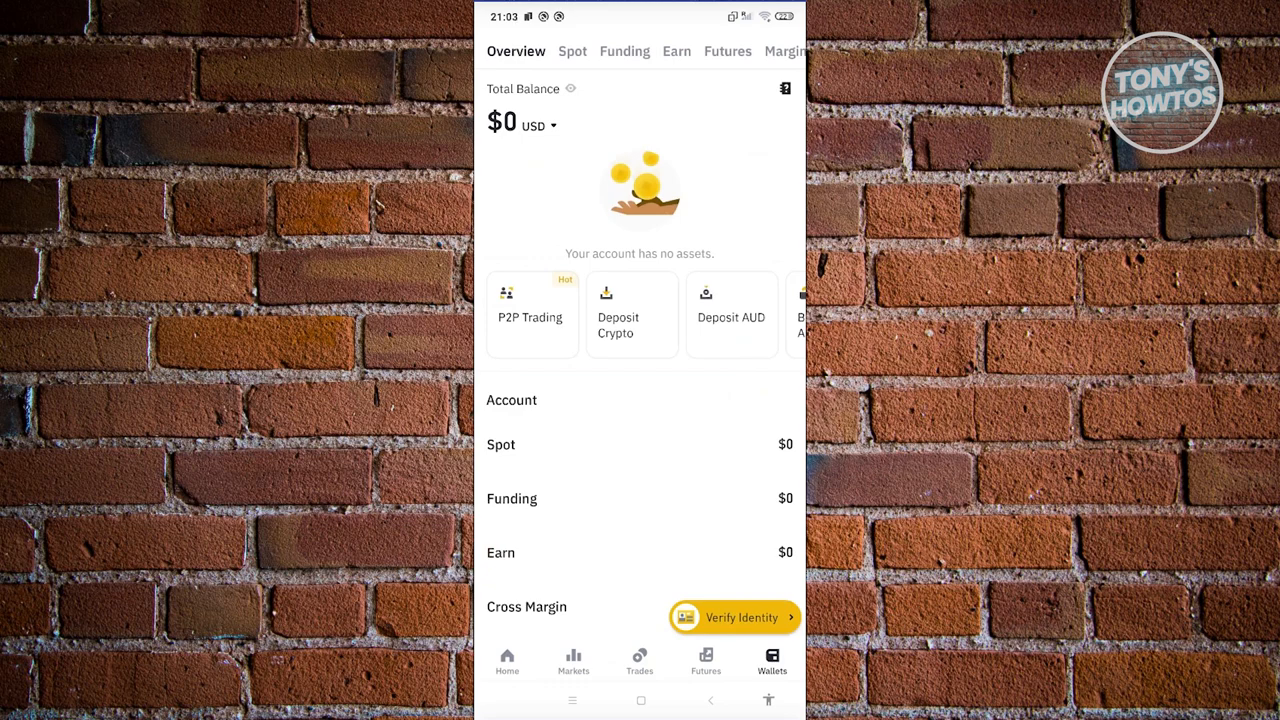
left_click(572, 51)
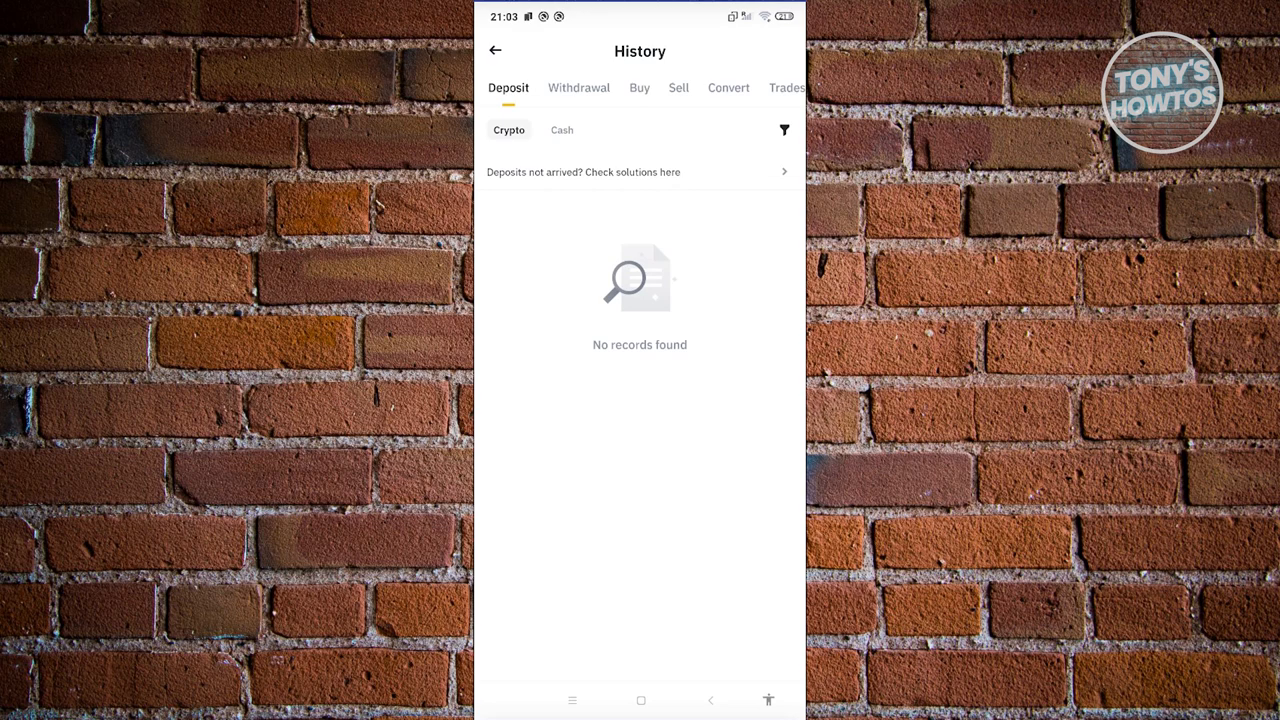
Switch the deposit history from Crypto to Cash records.
left_click(561, 130)
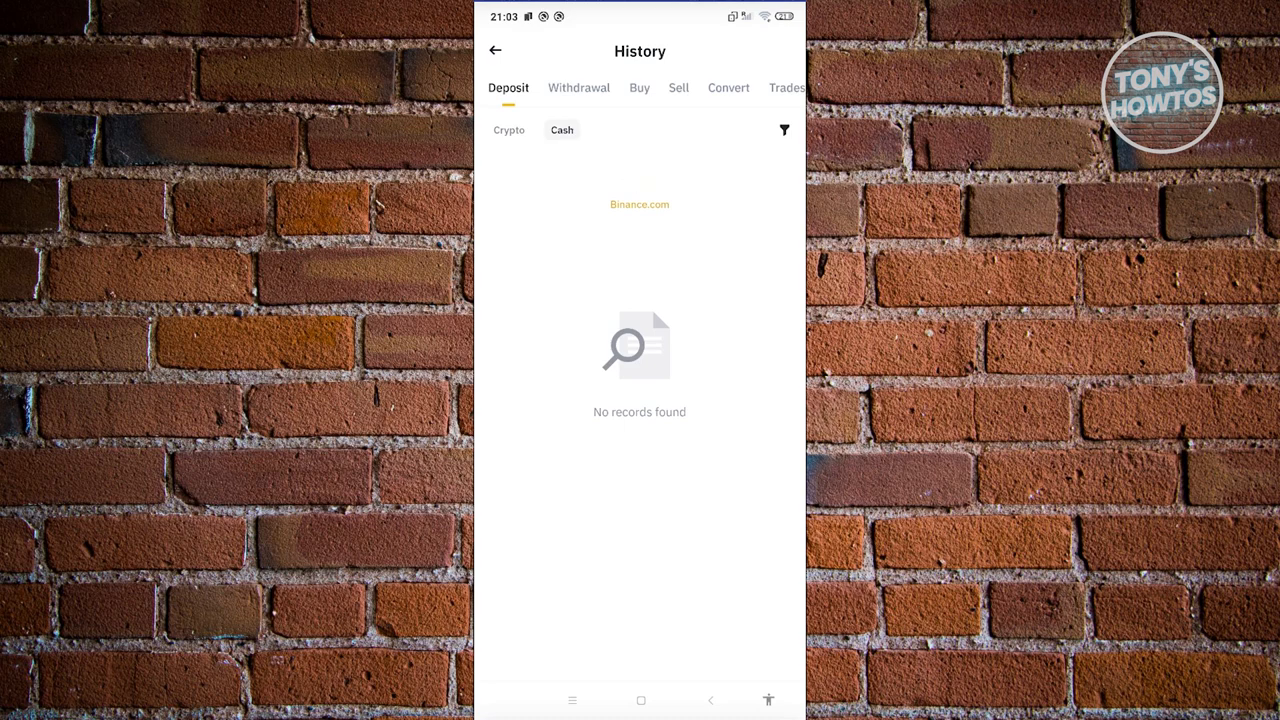